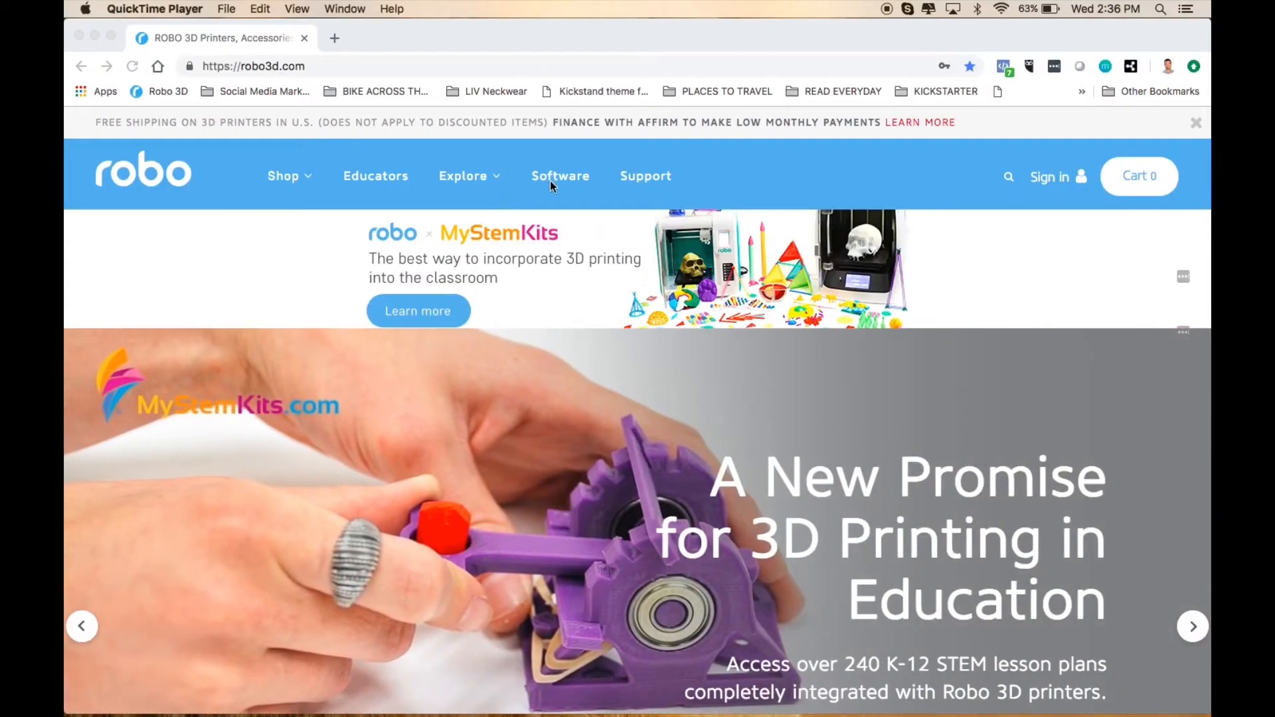
Step: Navigate from robo3d.com's Software section to the Desktop Software page
left_click(559, 176)
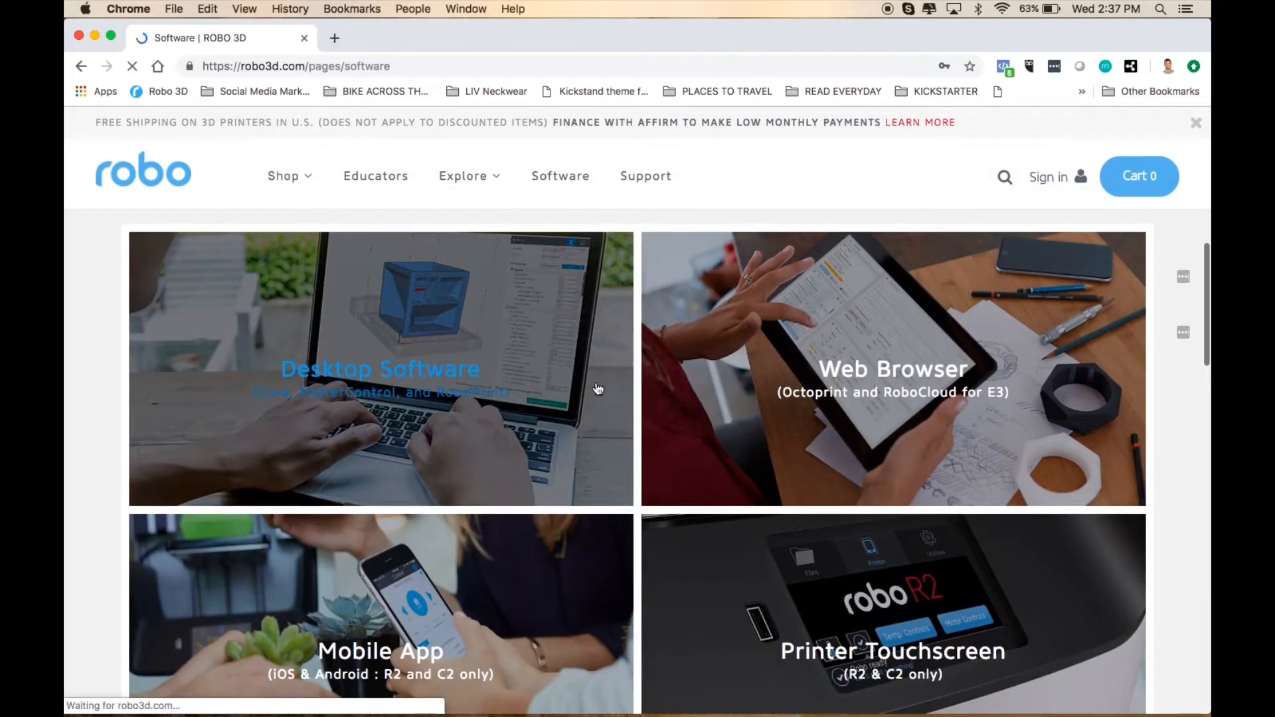
left_click(380, 368)
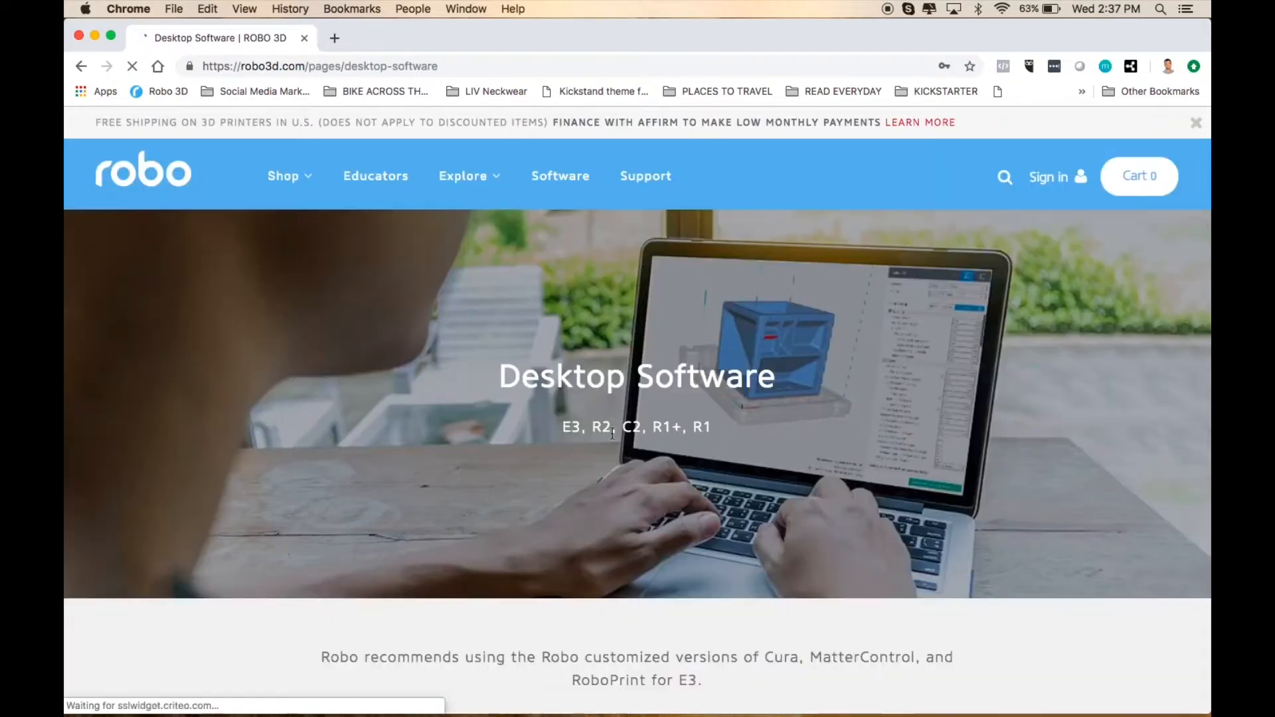
Step: Scroll to RoboPrint for E3 and start the Download for Mac
scroll("down", 3)
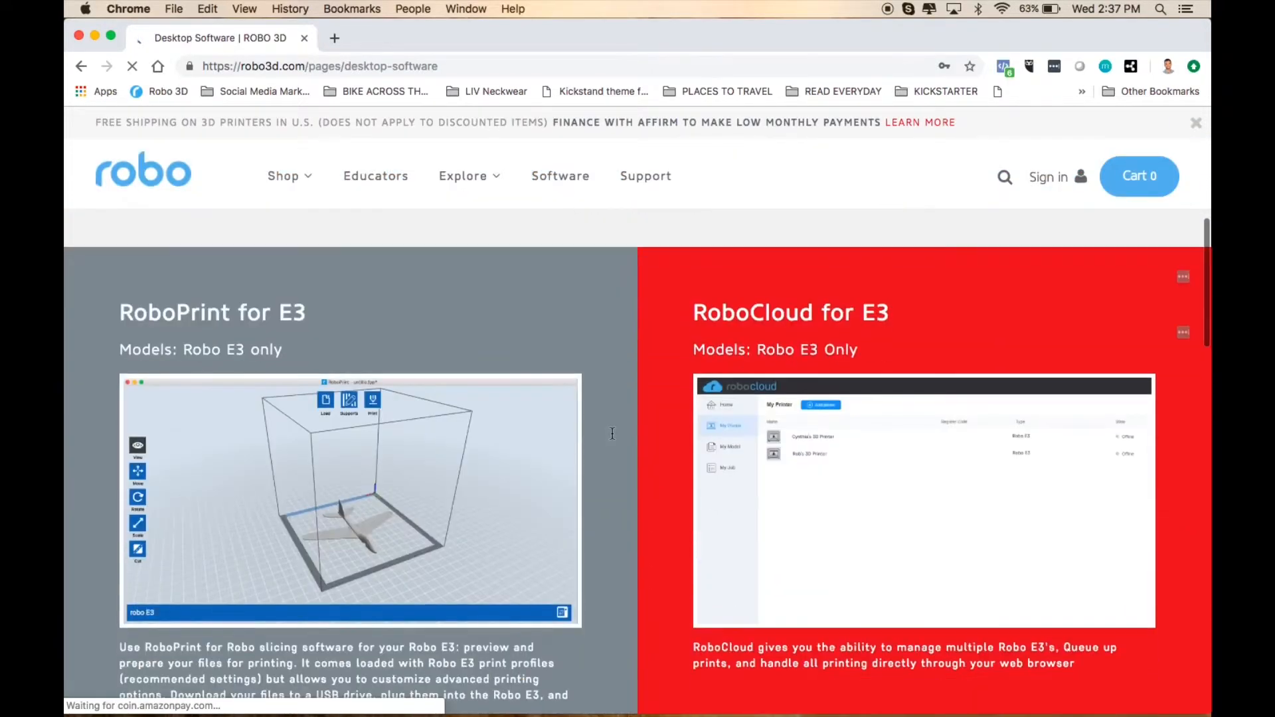
scroll("down", 3)
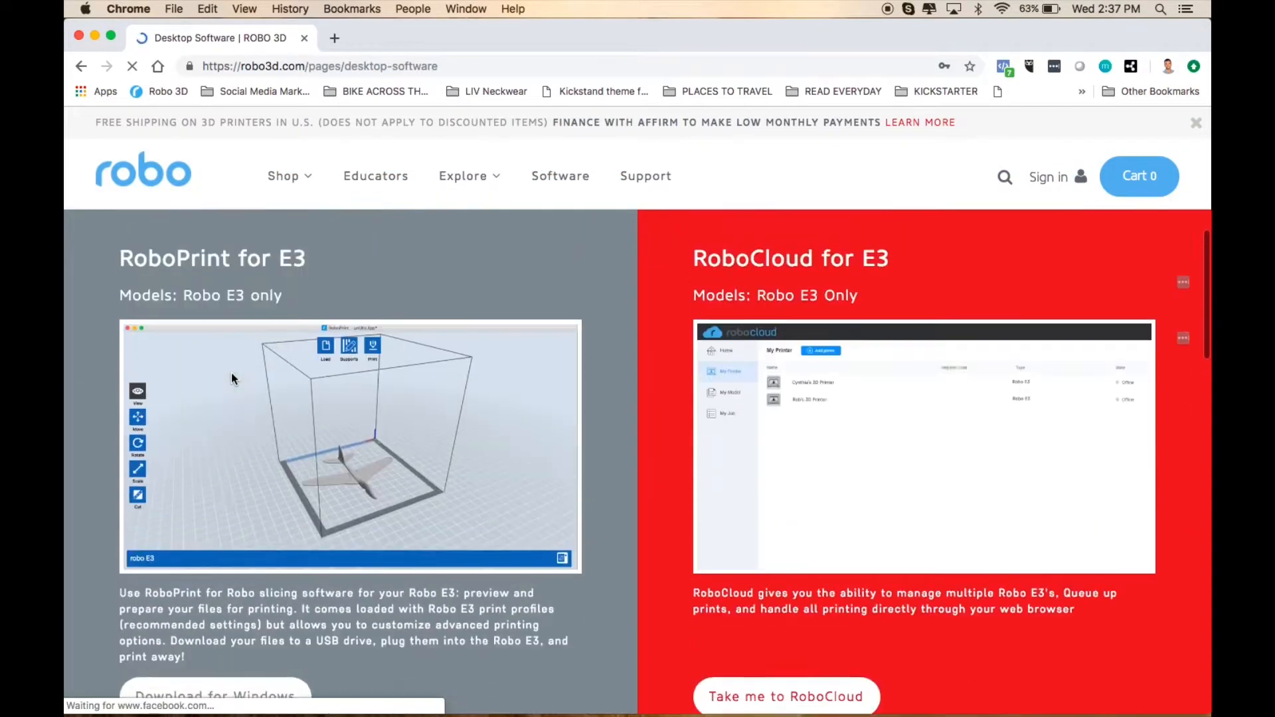
scroll("down", 3)
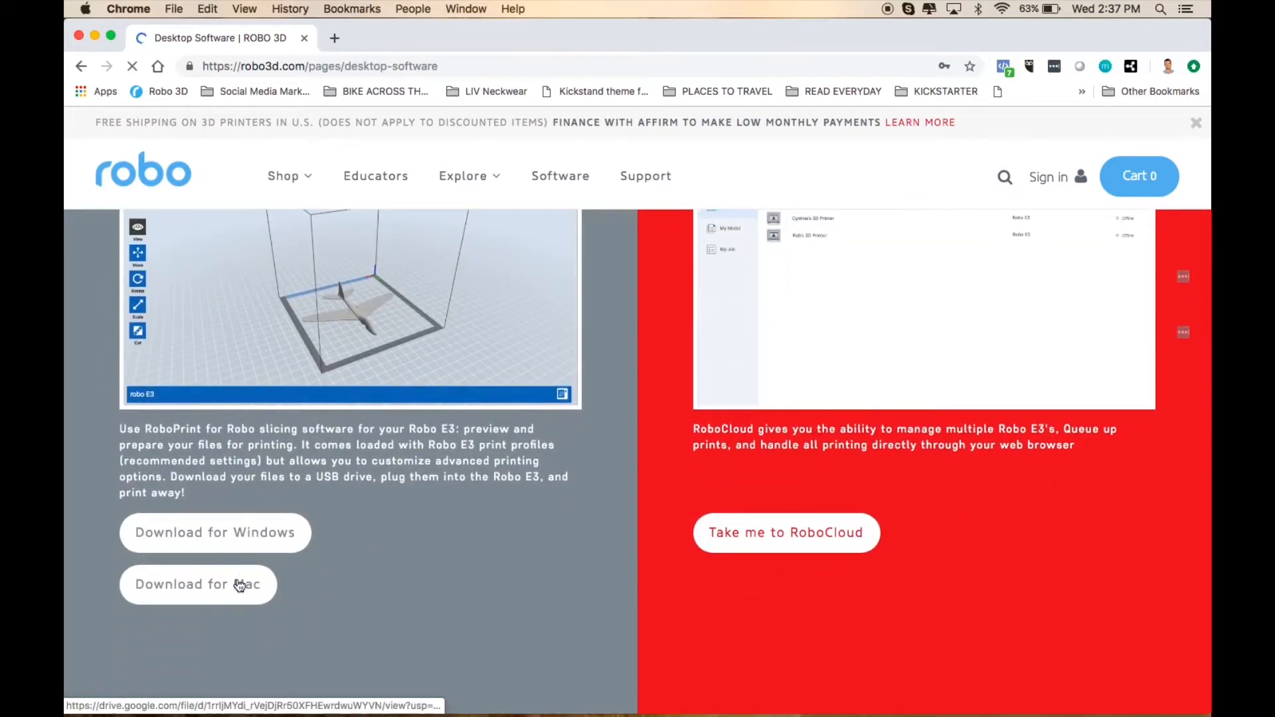
left_click(198, 585)
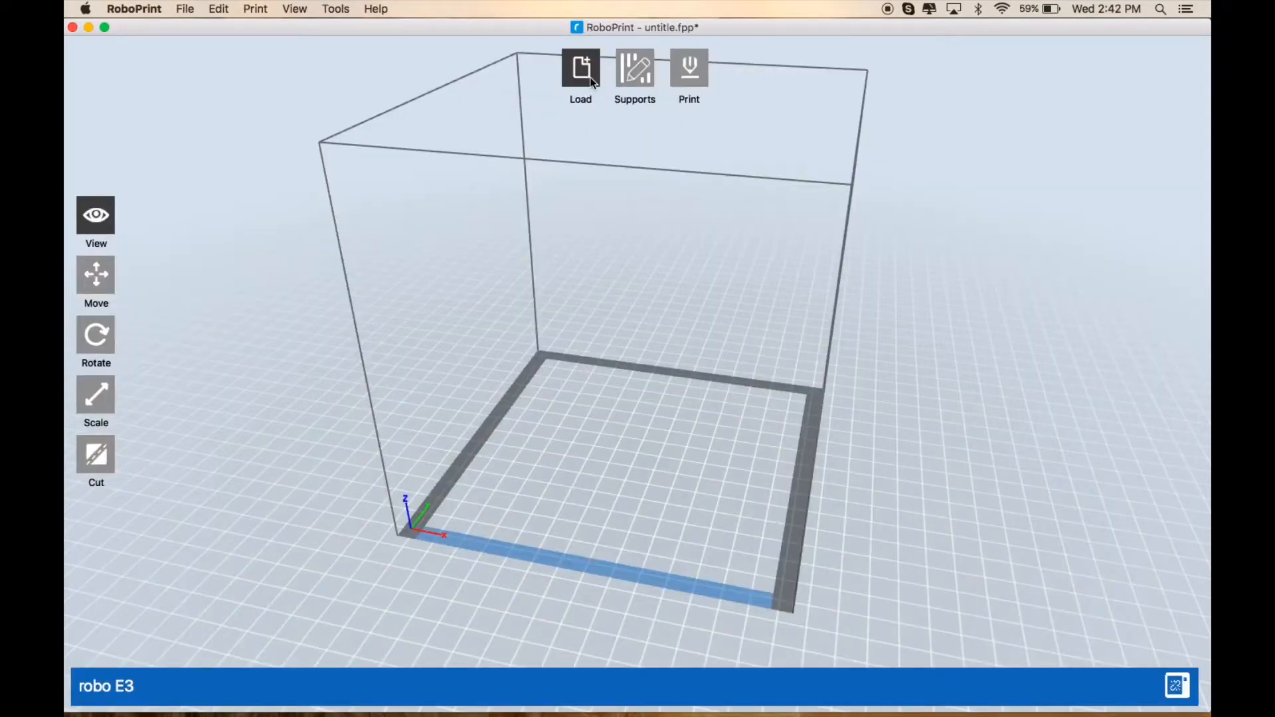
Step: Load files-fish-fossilz.stl onto the E3 bed and bring up the Print dialog (PLA, standard resolution)
left_click(580, 68)
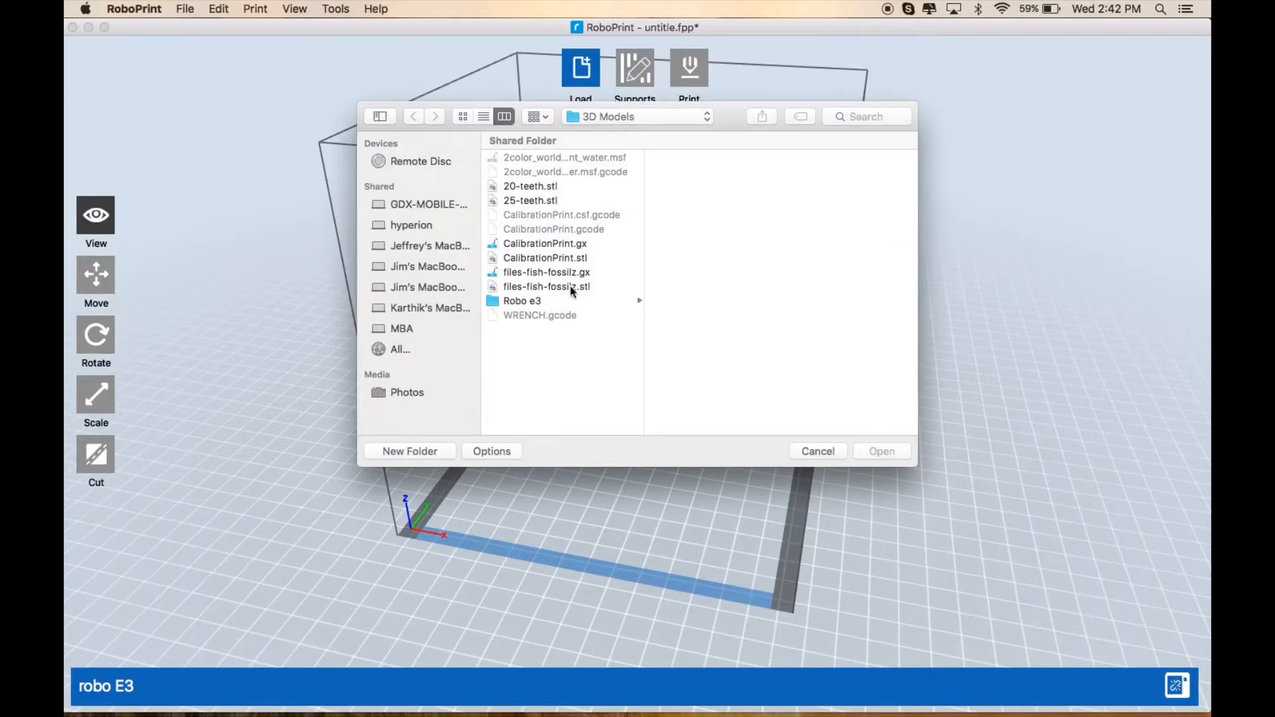
left_click(880, 452)
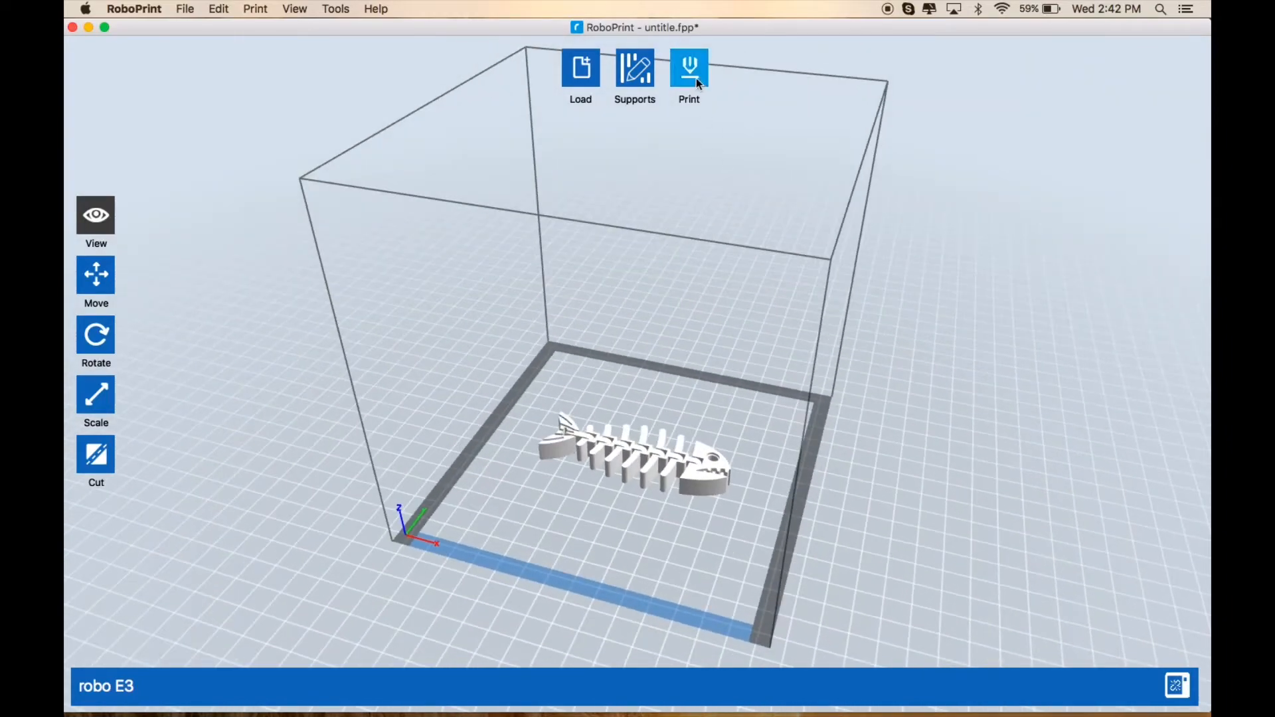
left_click(689, 68)
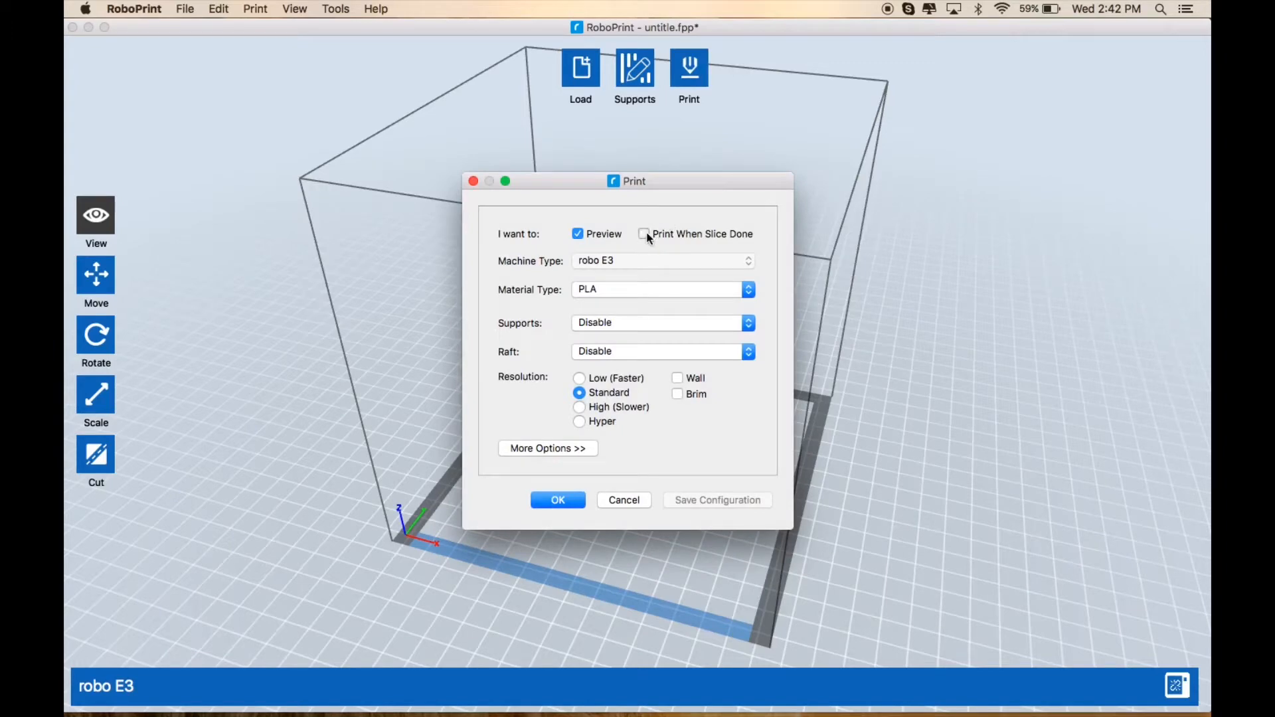